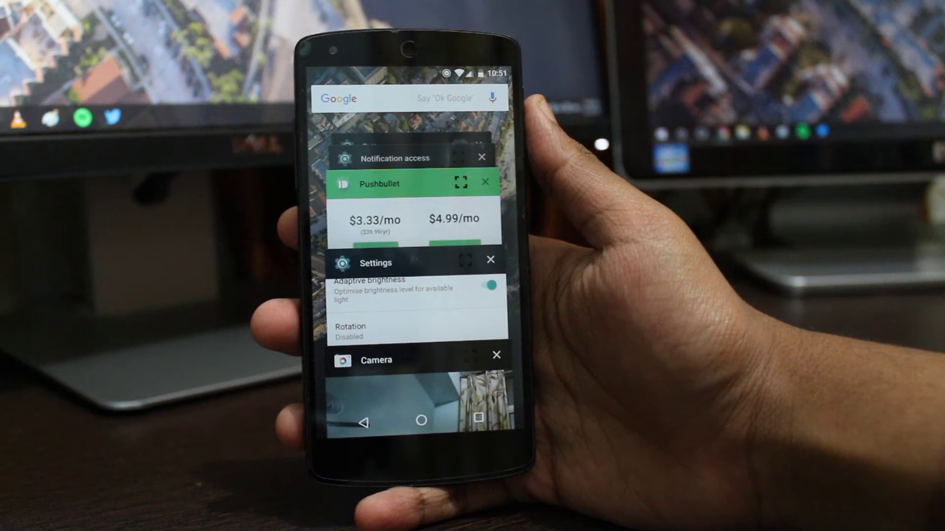
Show the 'Select new task layout' chooser with its three multi-window layout choices from the recents card
{"action": "left_click", "coordinate": [459, 182]}
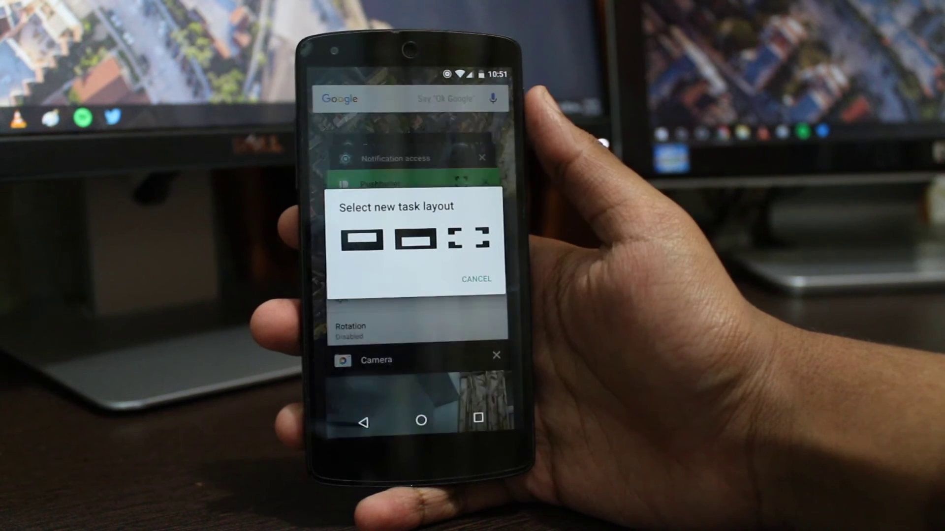